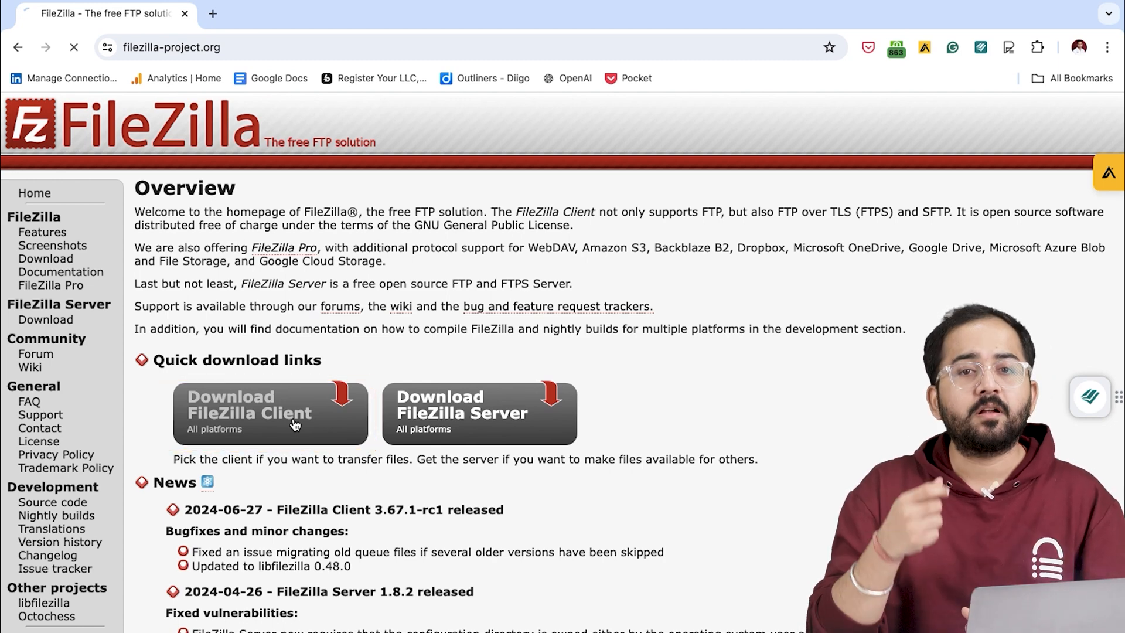
Download the macOS FileZilla Client from the filezilla-project.org download page.
click(269, 412)
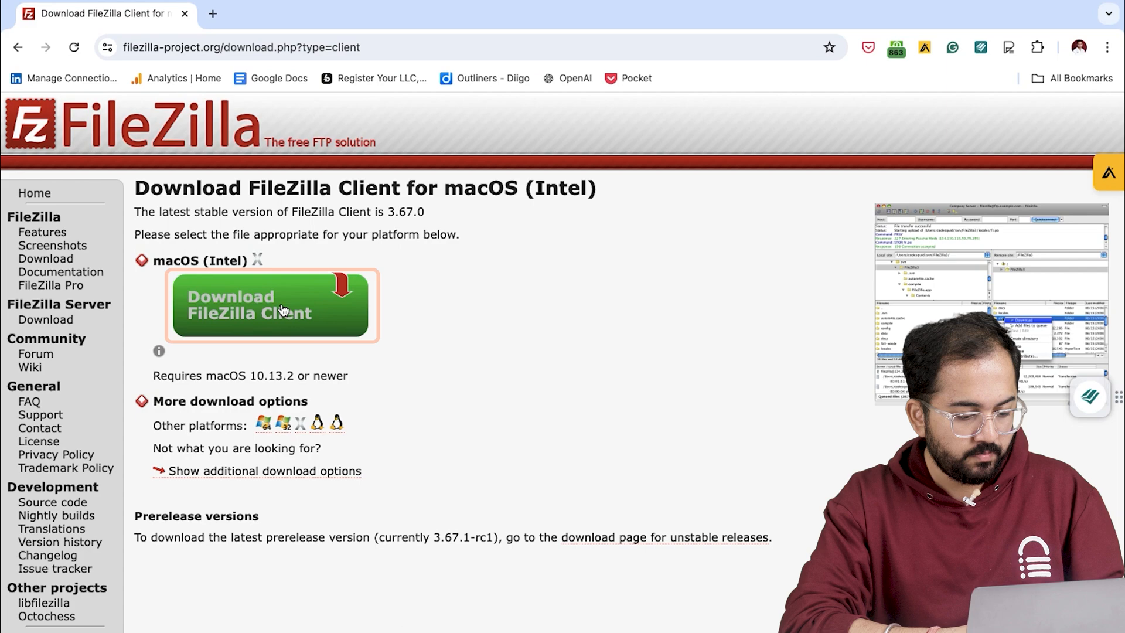
click(270, 304)
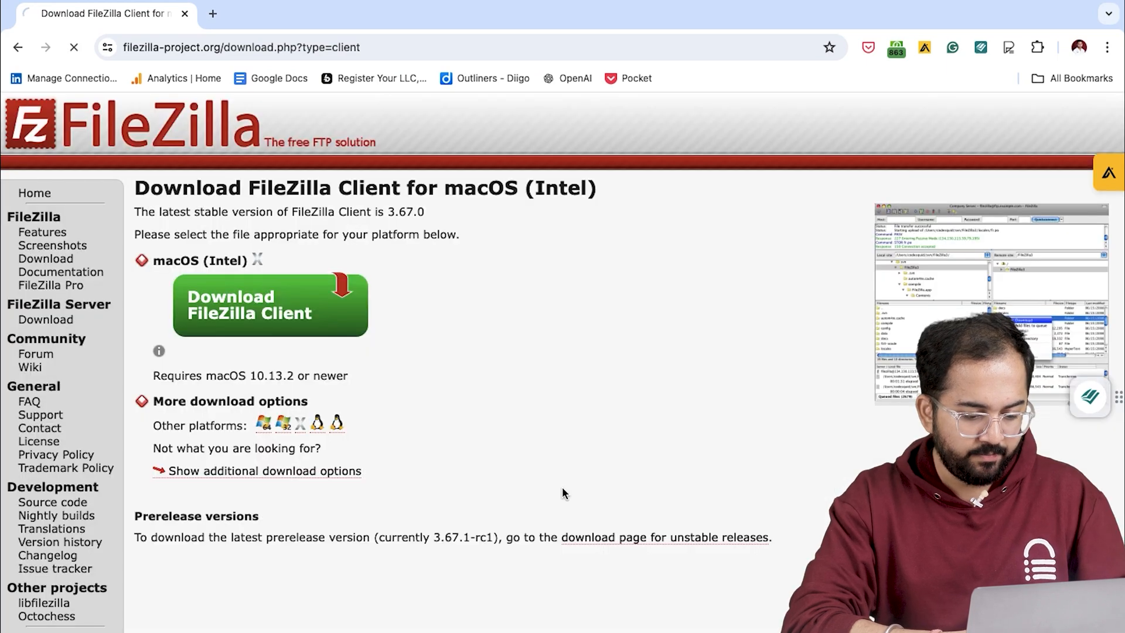
click(270, 304)
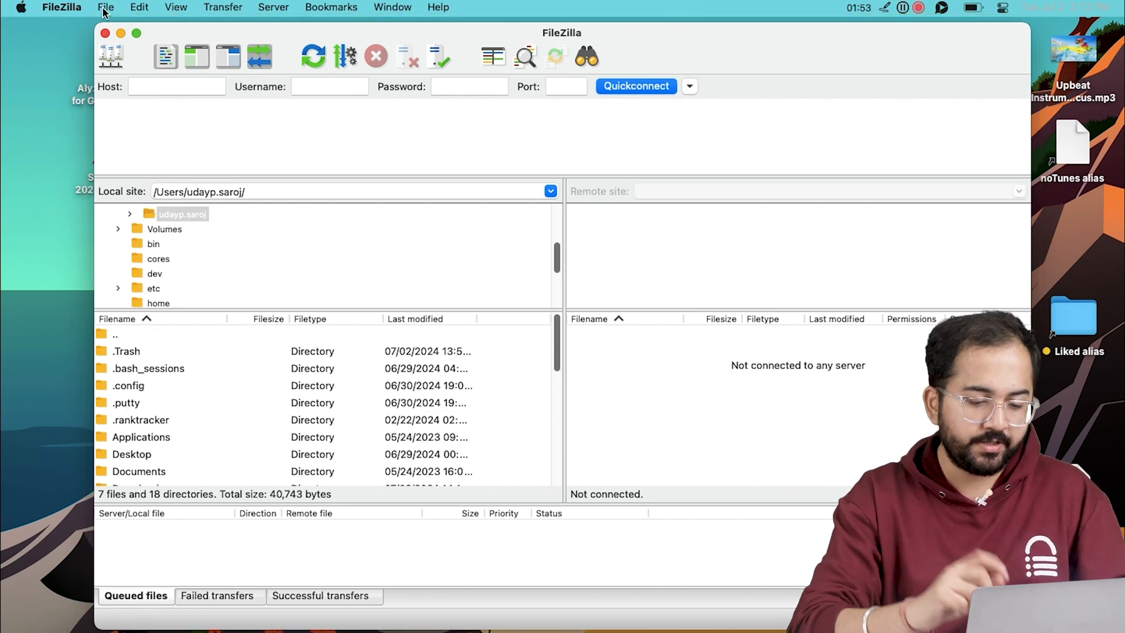
Bring up the Site Manager from FileZilla's File menu for a new site.
click(106, 7)
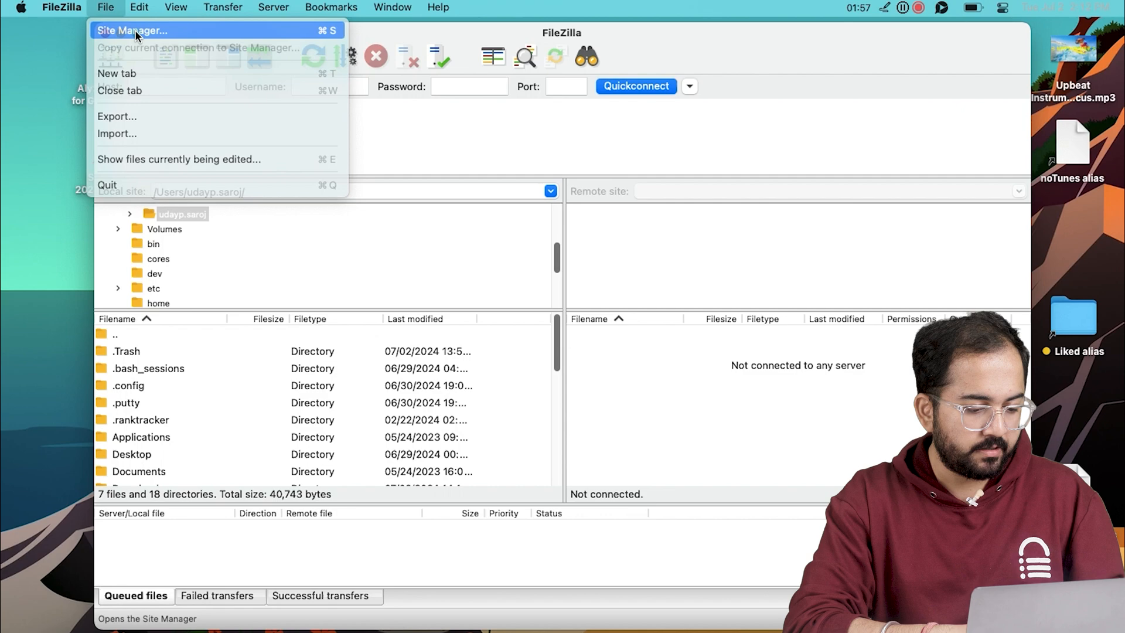
click(132, 29)
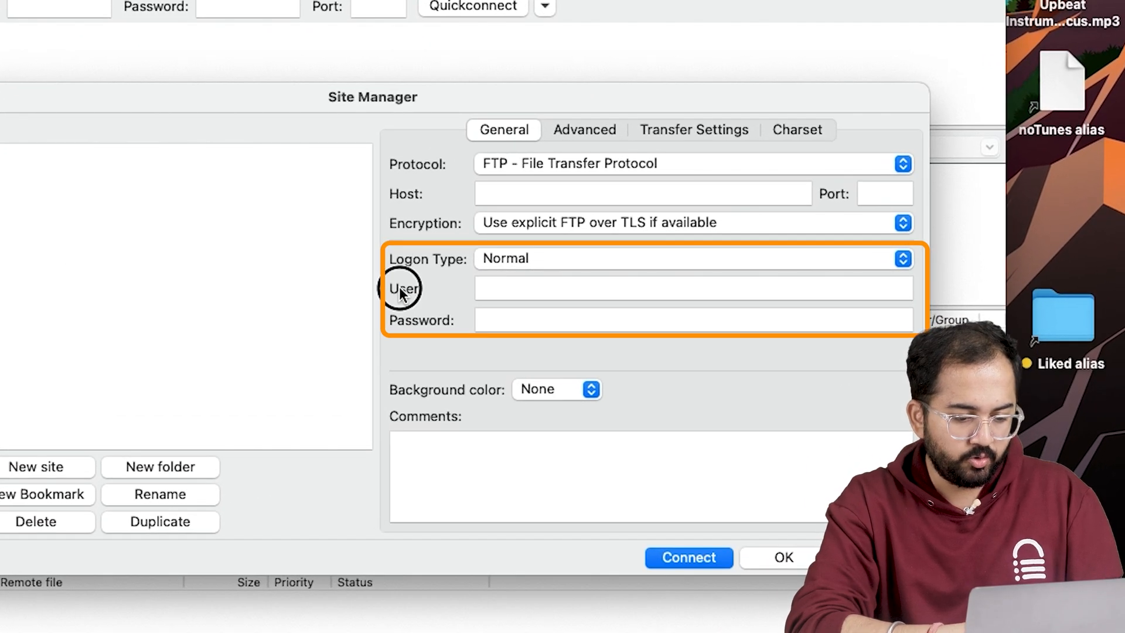
mouse_move(400, 326)
text(my)
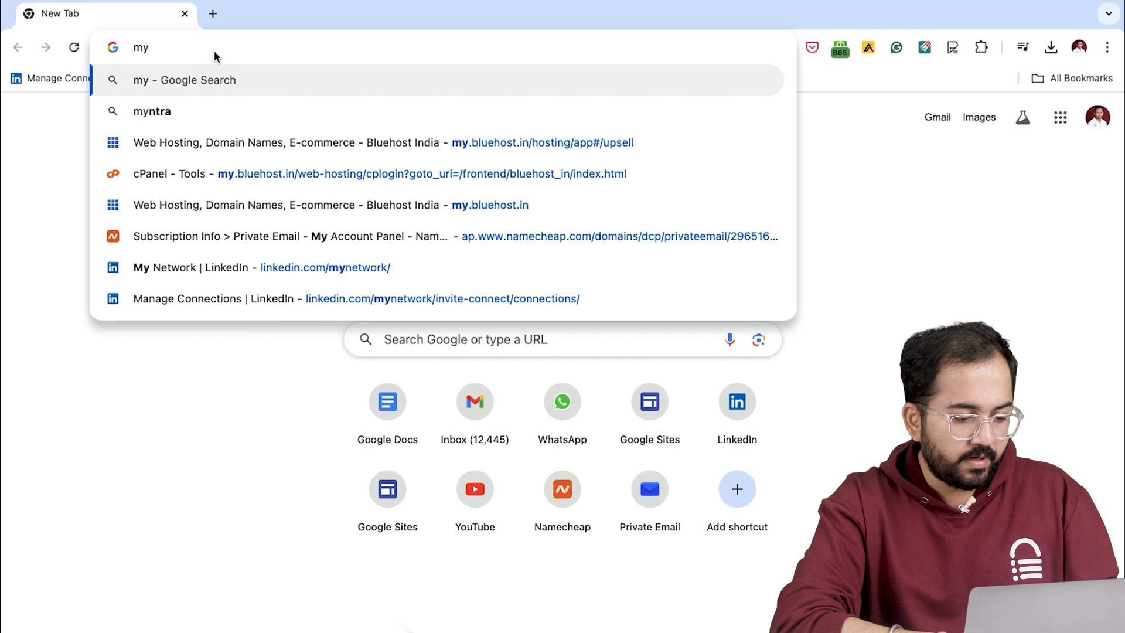
Navigate the Bluehost portal through Advanced (cPanel) to the FTP Accounts page.
click(383, 142)
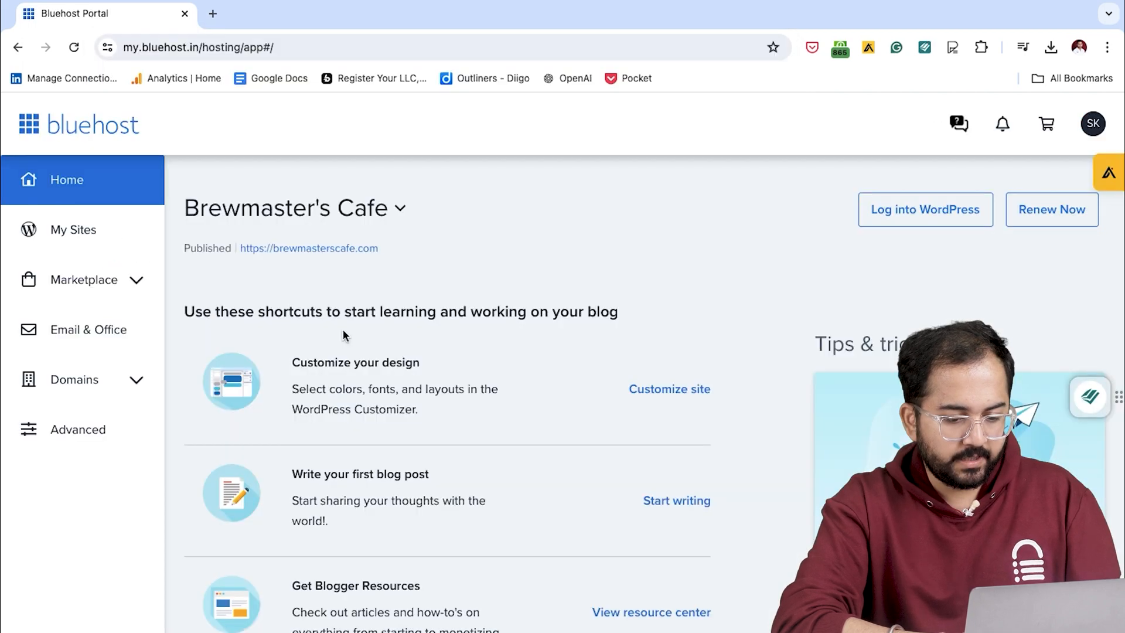
click(77, 429)
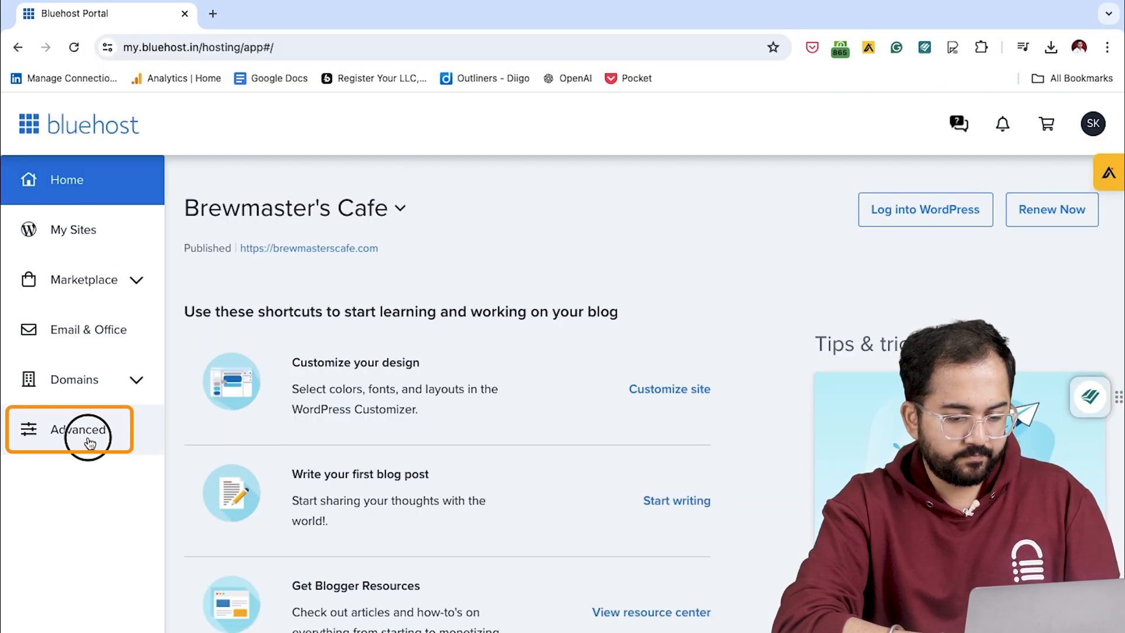
click(76, 429)
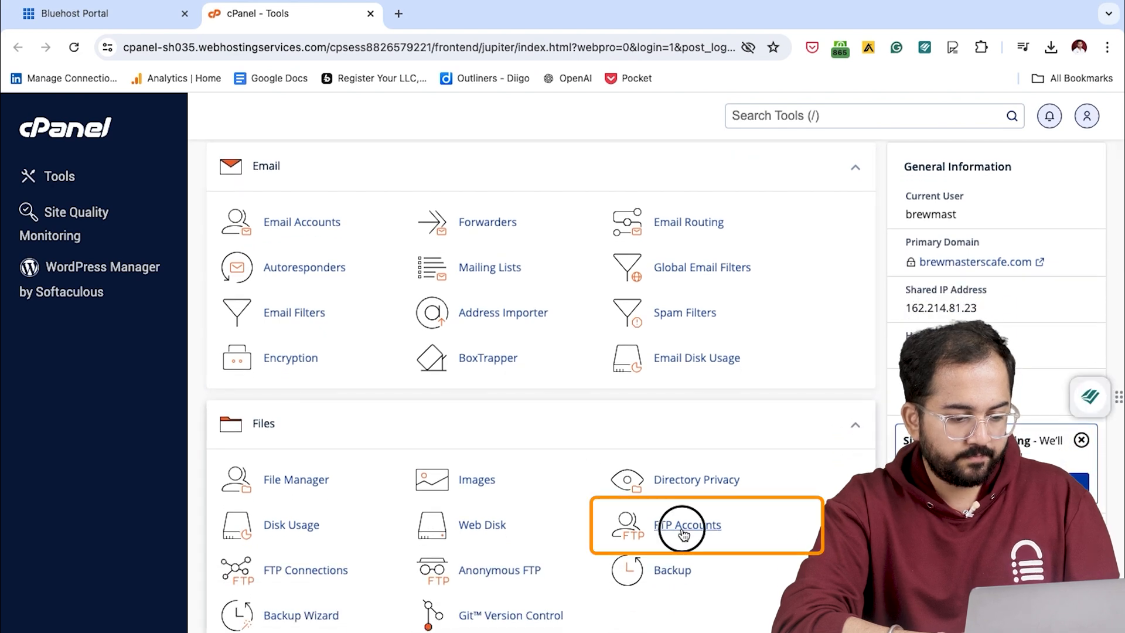
click(684, 524)
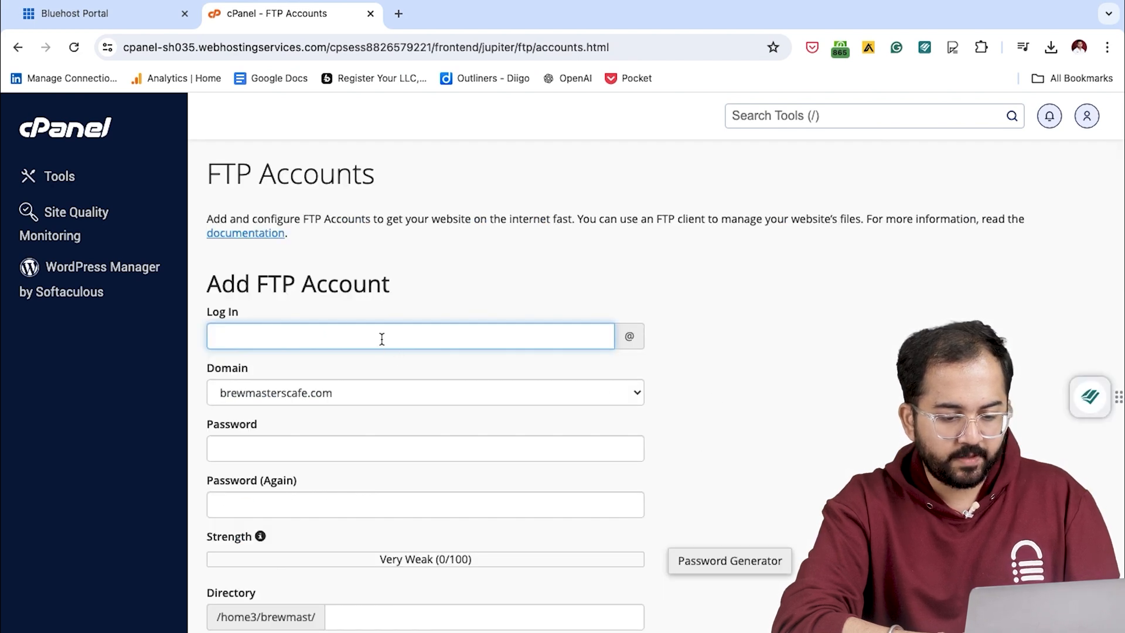
Create FTP account 'uday' with a password and show its FTP client configuration.
click(409, 336)
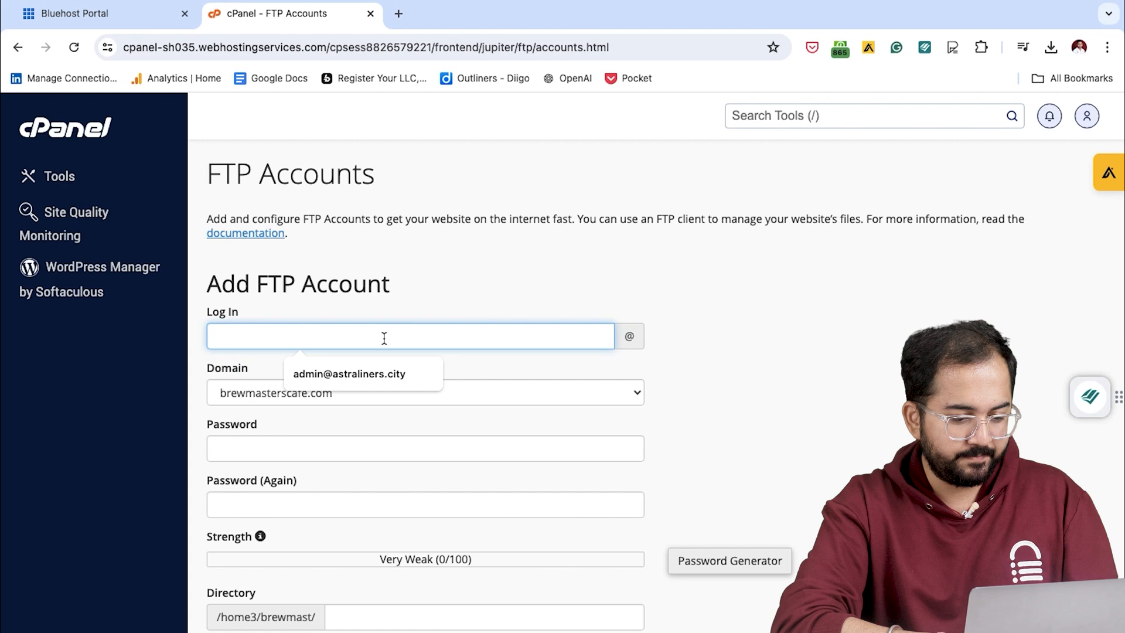
text(uday)
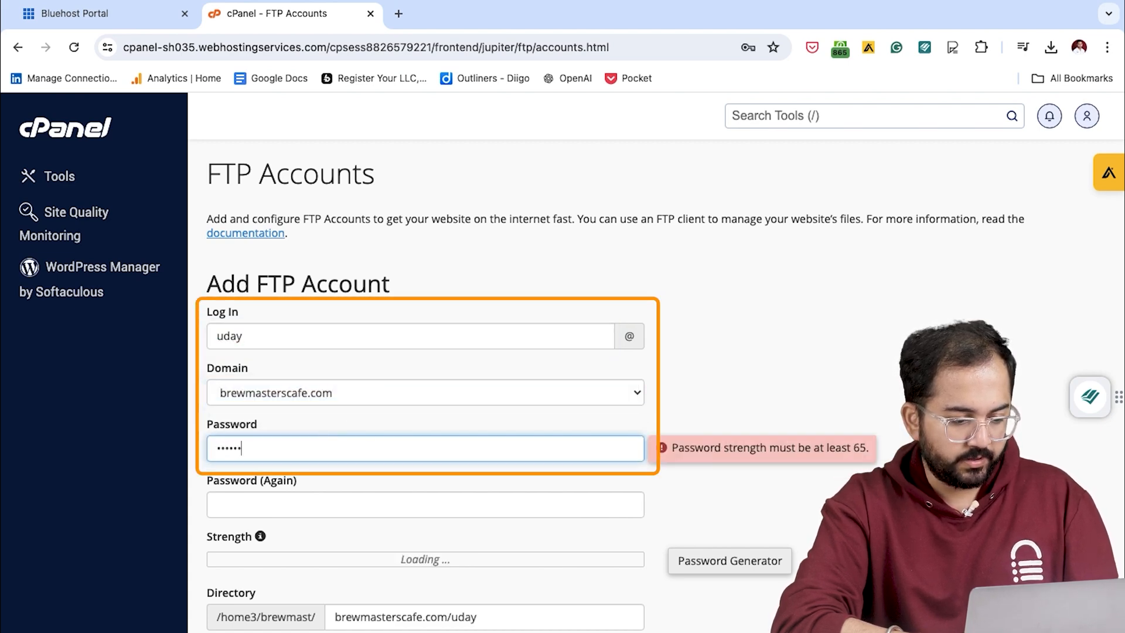
text(••••••••••)
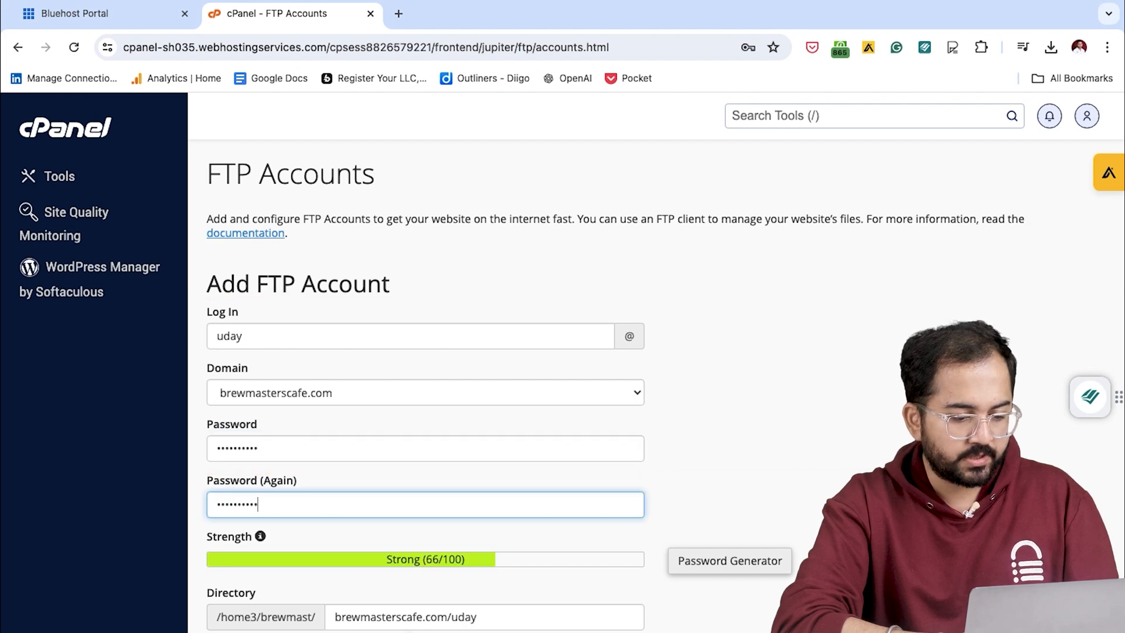
scroll(down, 3)
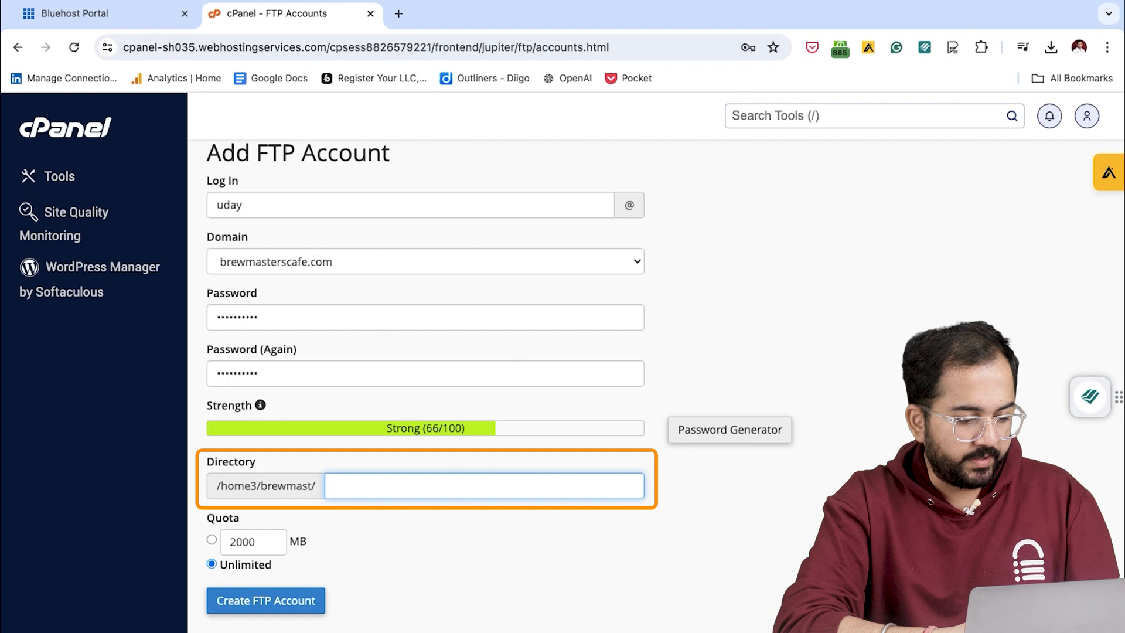
click(265, 600)
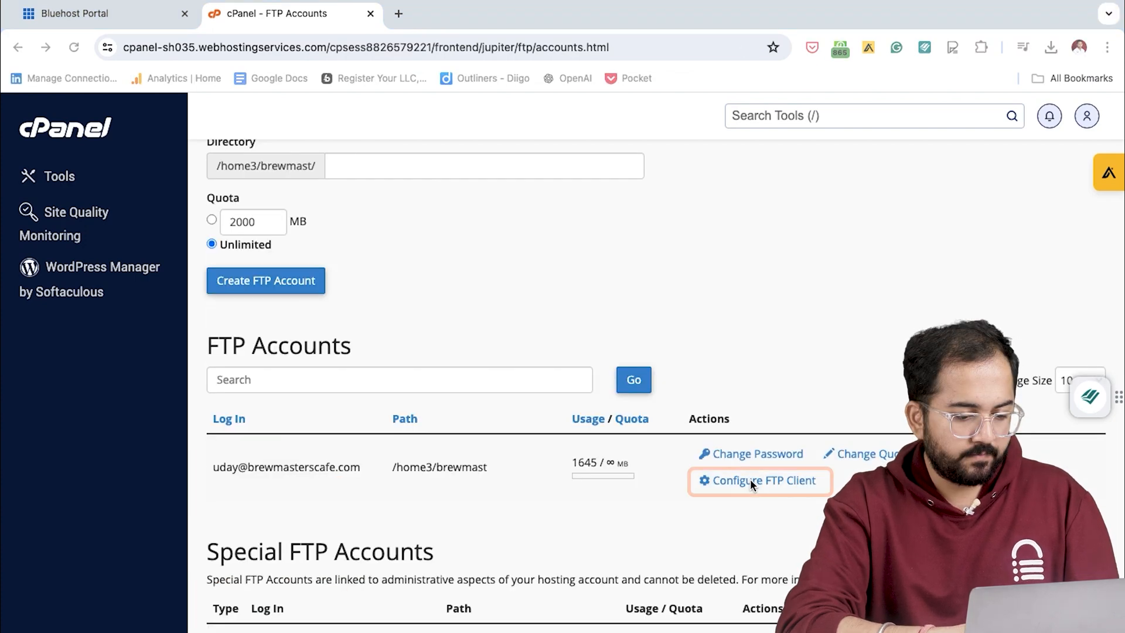
click(757, 479)
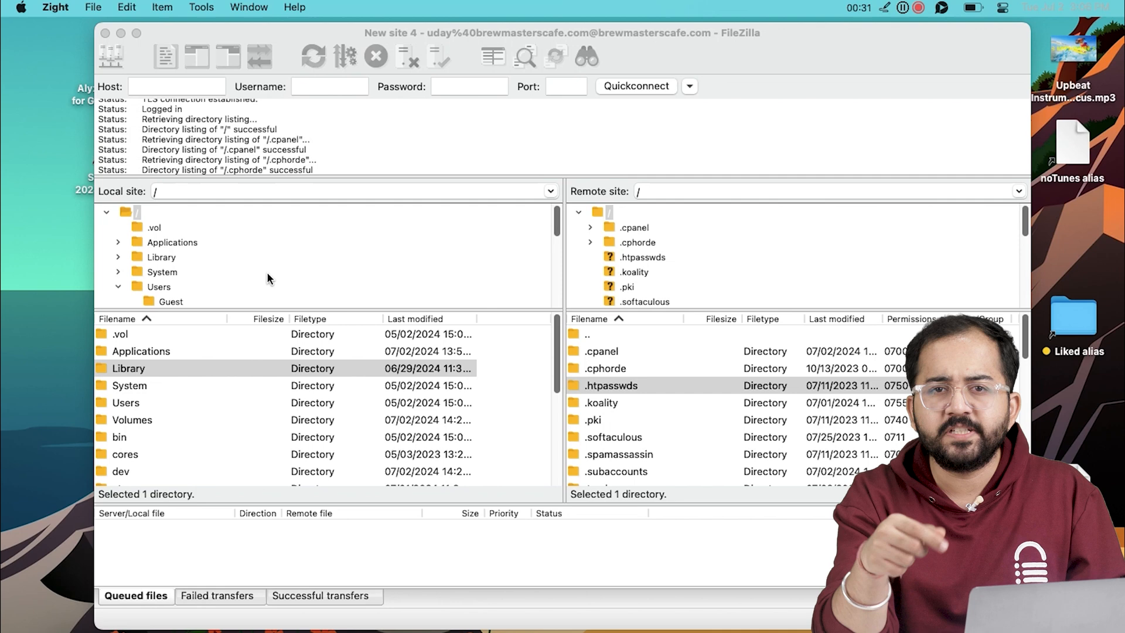
Expand the local Library folder and the remote .cpanel folder trees.
click(118, 256)
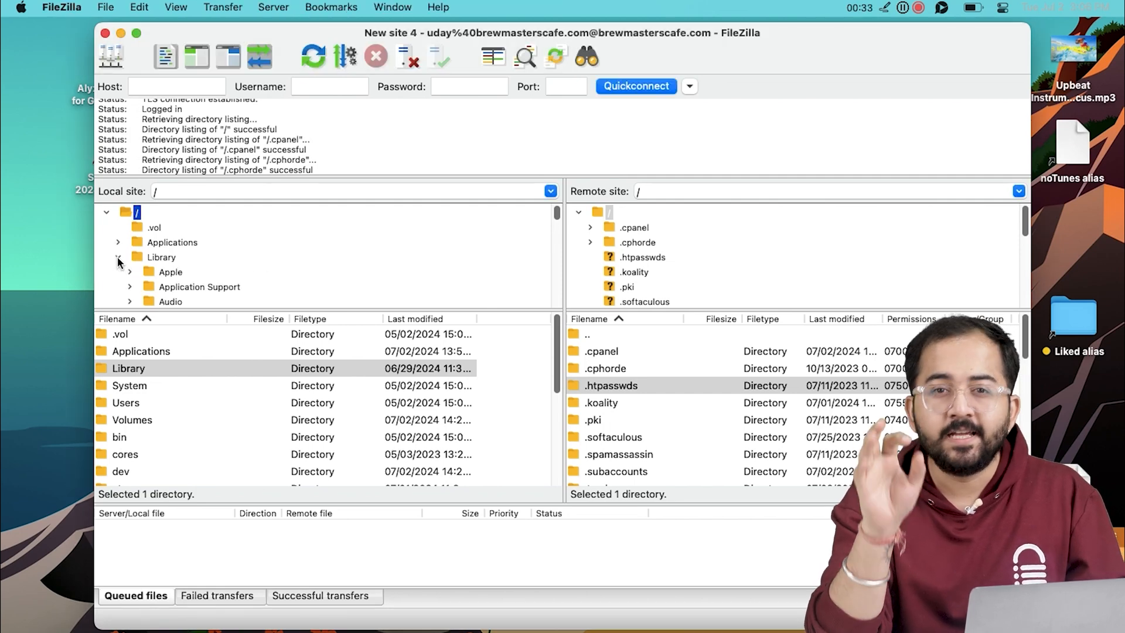
mouse_move(590, 232)
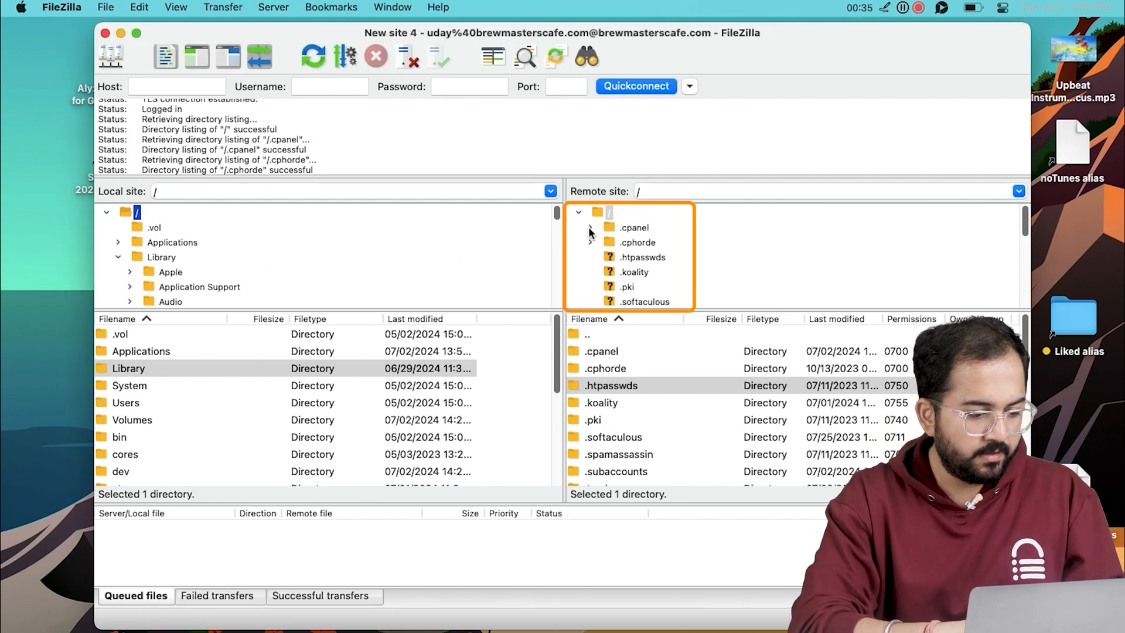
click(589, 227)
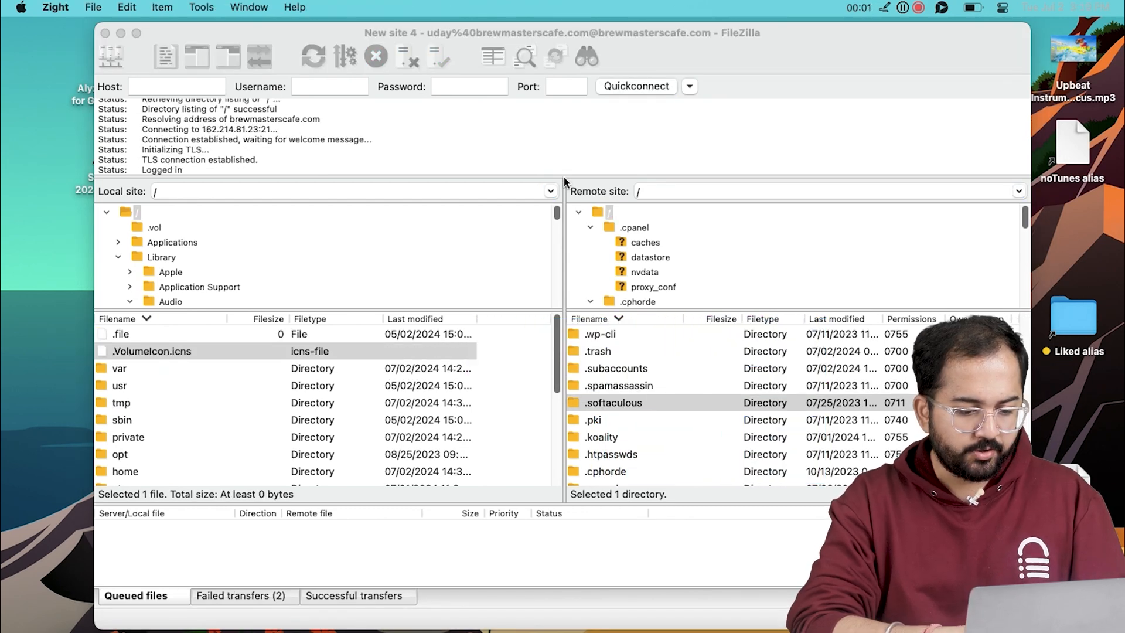
Select local .VolumeIcon.icns and bring up its context menu for uploading.
click(241, 351)
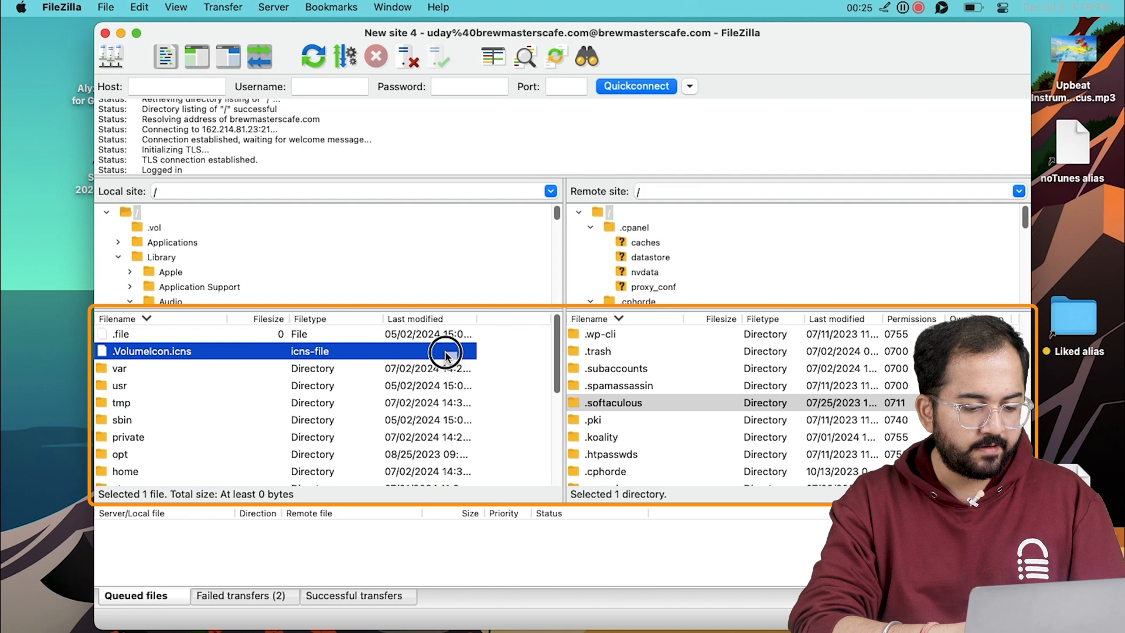
mouse_move(242, 355)
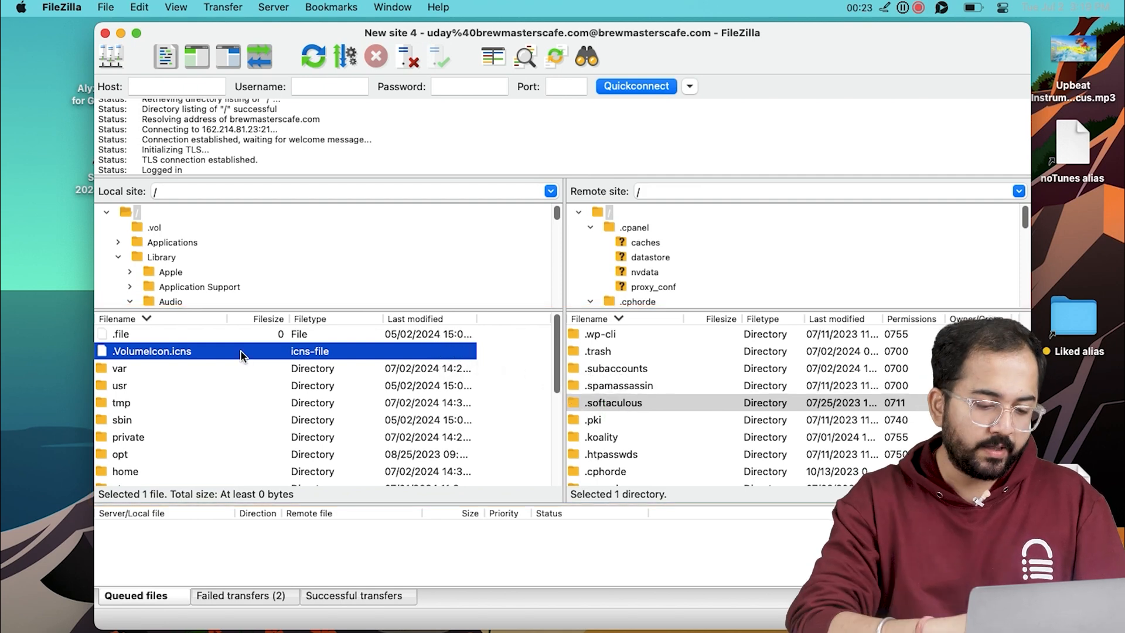
right_click(150, 351)
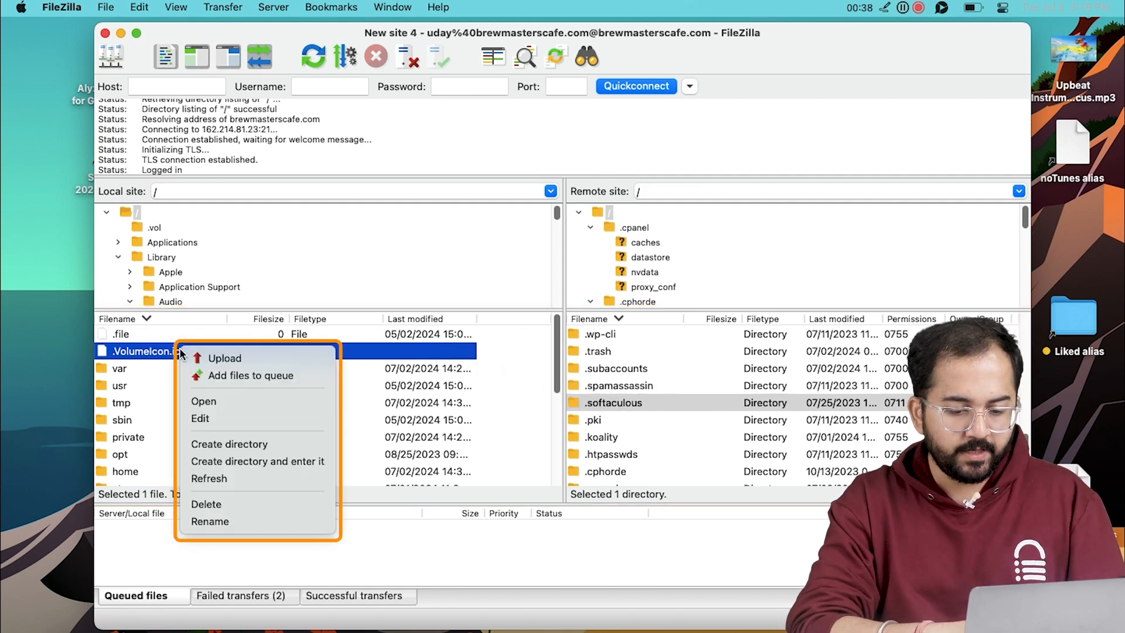
mouse_move(237, 358)
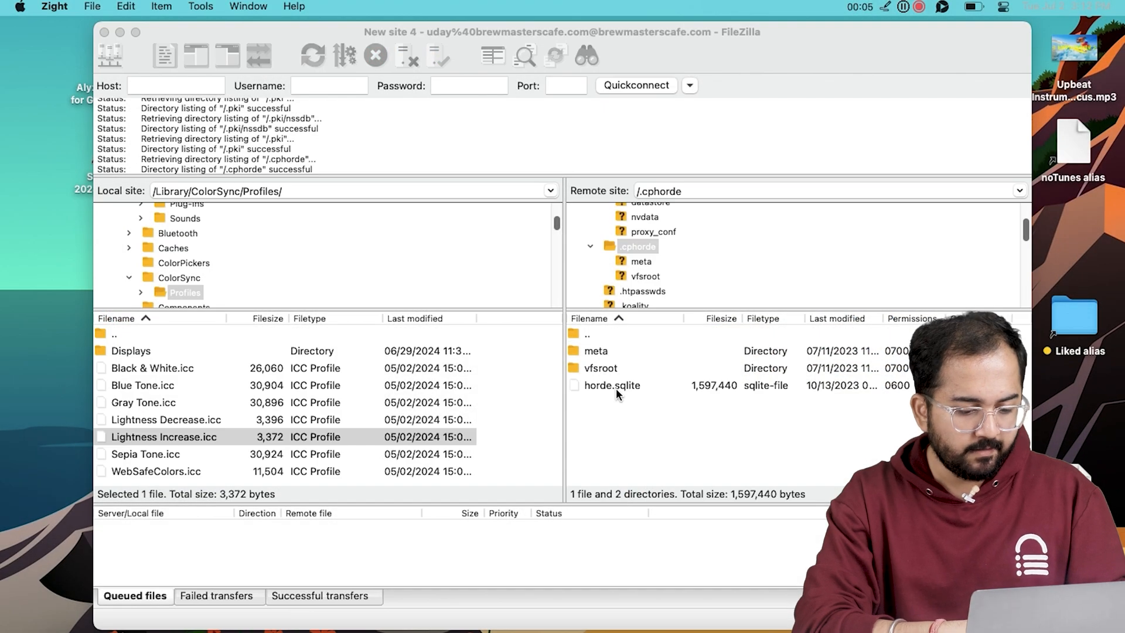
Choose File permissions… for the remote horde.sqlite in /.cphorde.
right_click(611, 386)
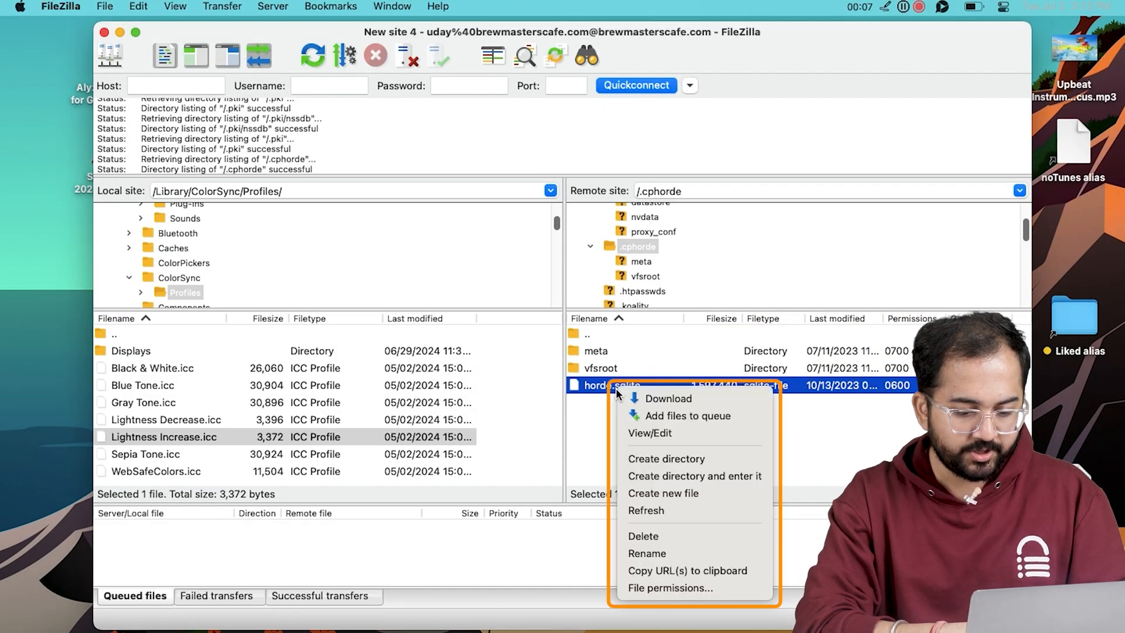
mouse_move(673, 587)
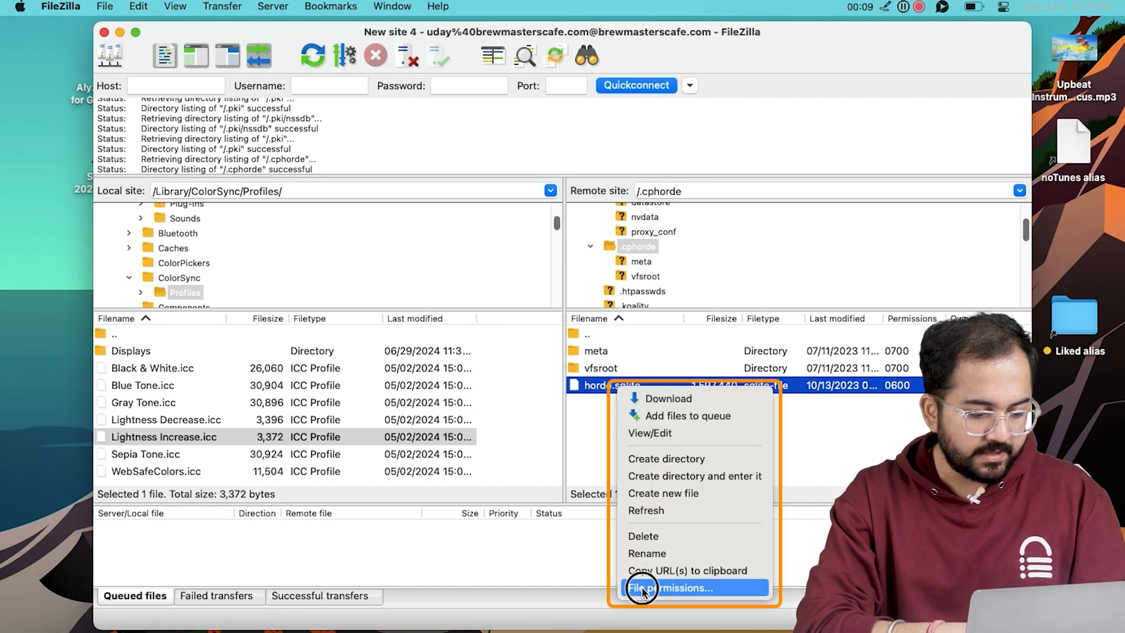
click(681, 588)
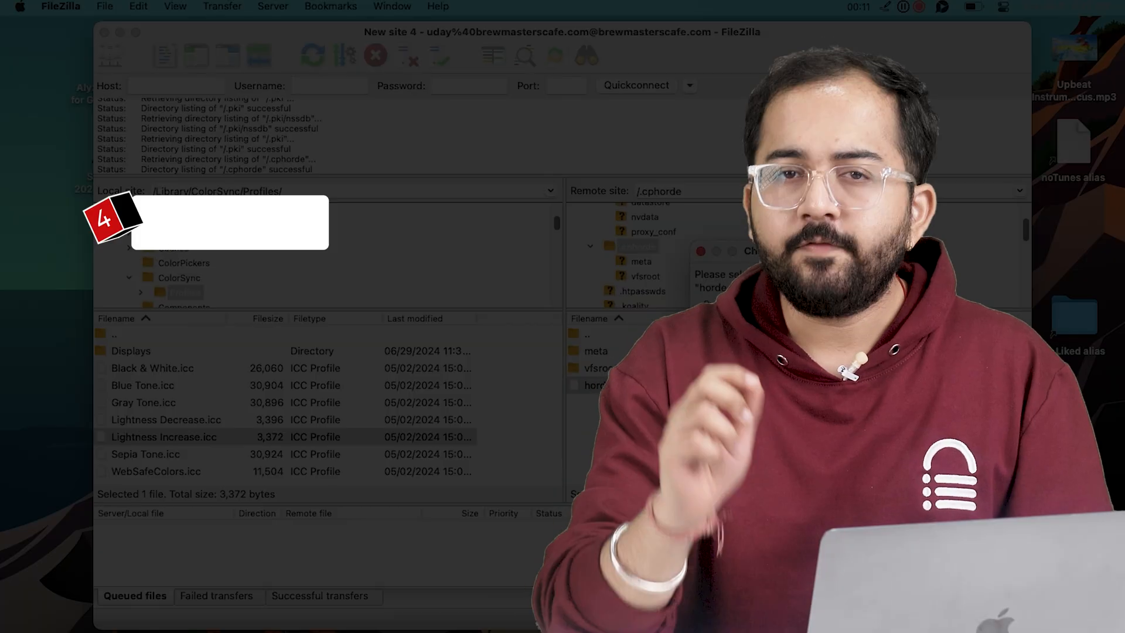